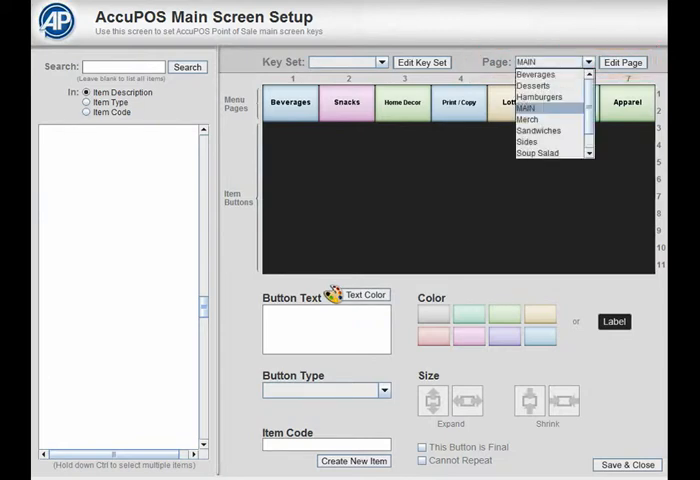
Switch the screen setup to the Beverages page.
click(532, 76)
text(Coke)
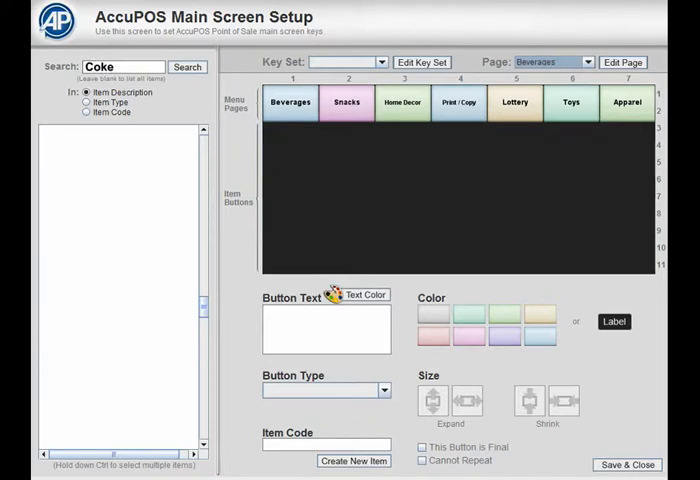
Search to list the Coke items, then clear the search to restore the full item list.
click(188, 66)
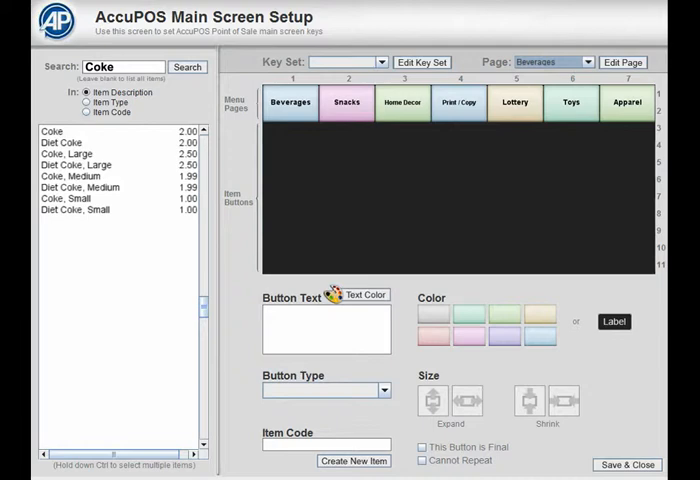
click(100, 164)
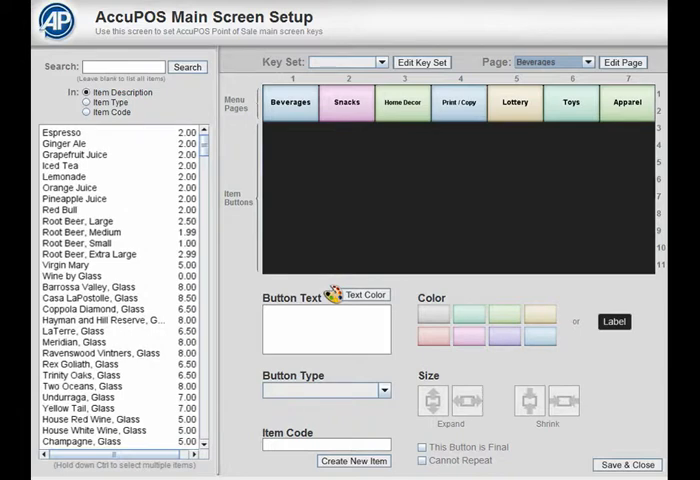
Narrow the list to Coke items and select all the Coke and Diet Coke sizes together.
click(110, 220)
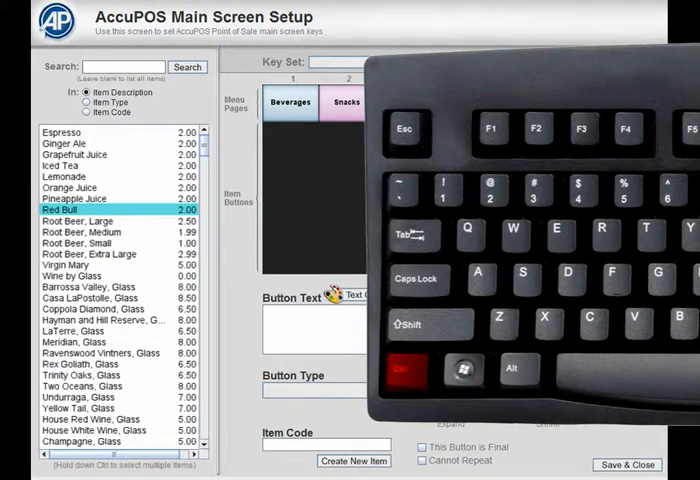
click(72, 132)
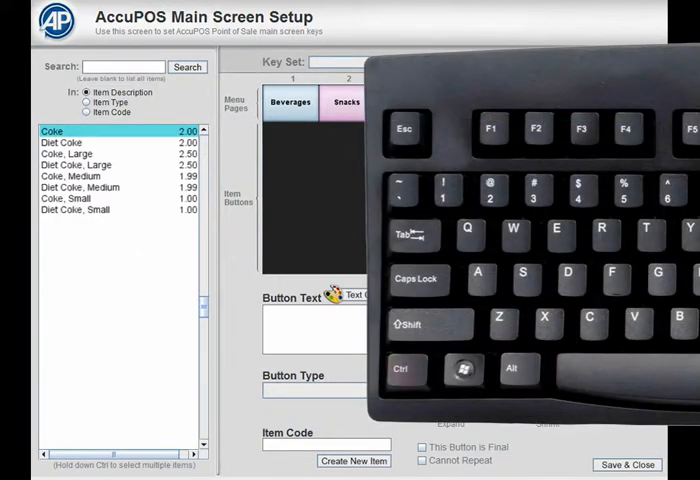
key(ctrl+a)
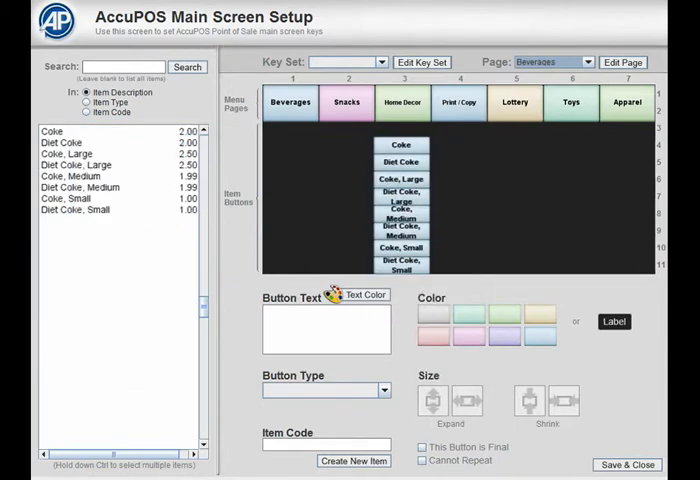
Select the newly added Coke and Diet Coke buttons on the Beverages page.
click(400, 204)
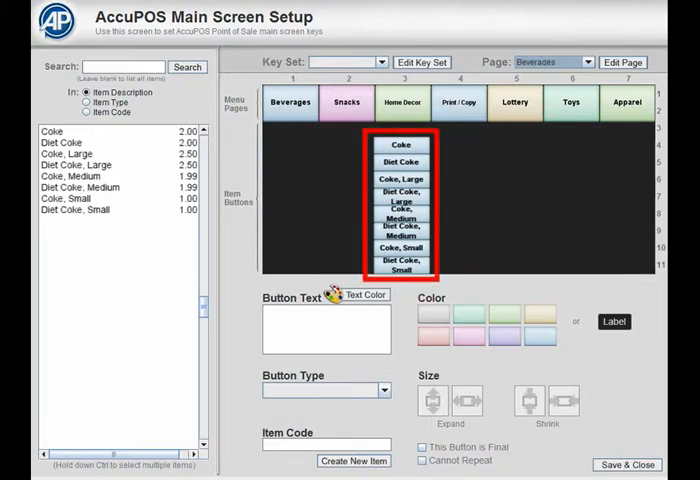